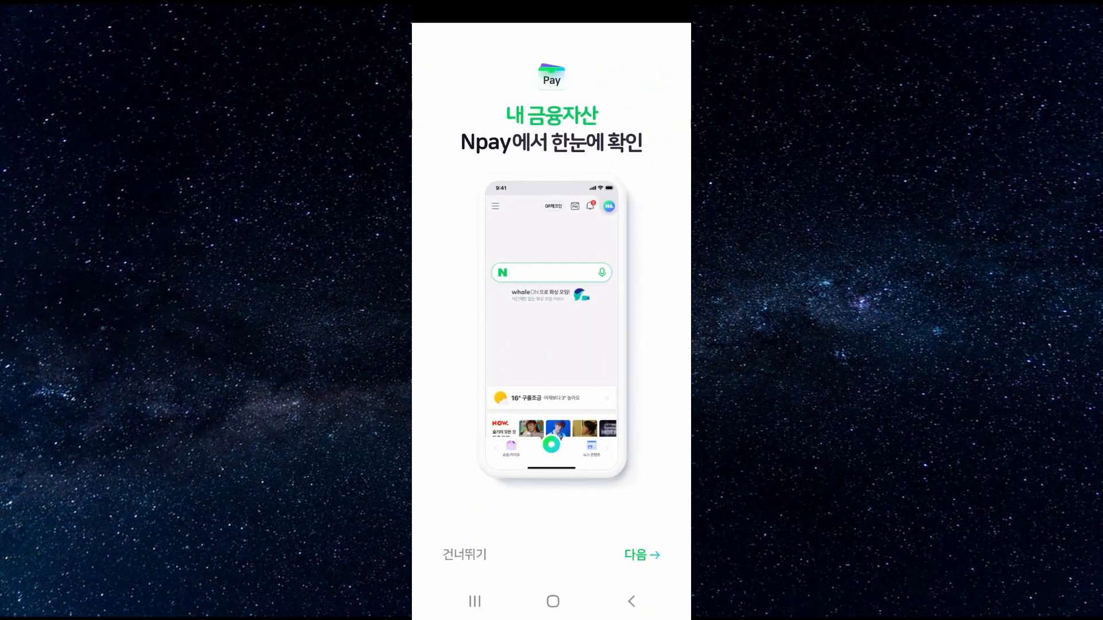
Step: Pass both intro slides and choose 로그인 on the 'Before you start' screen
click(641, 555)
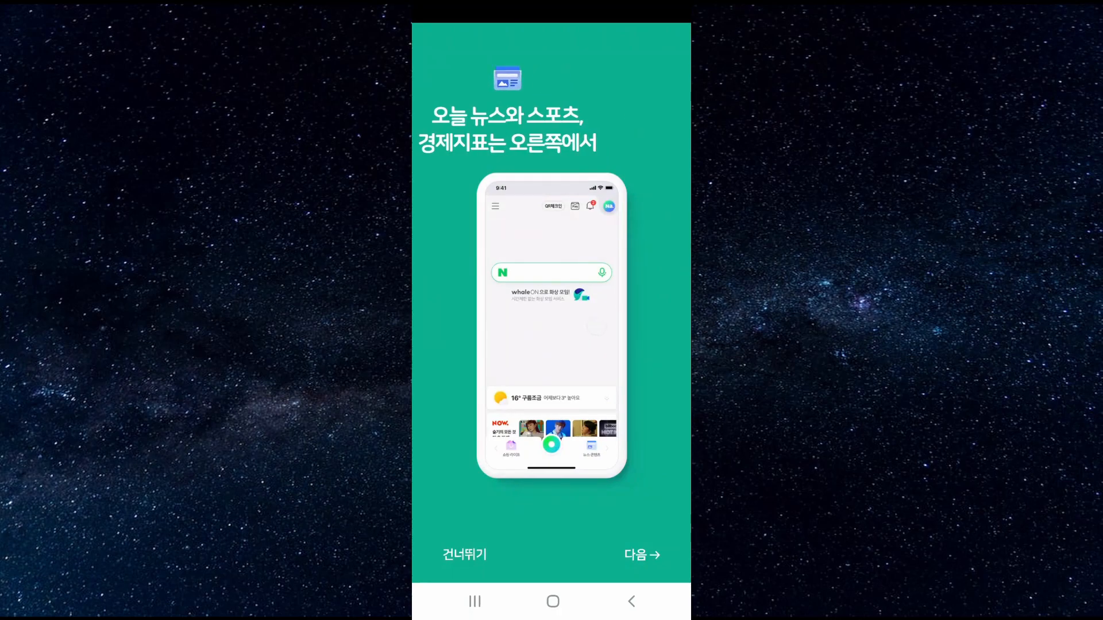
click(641, 554)
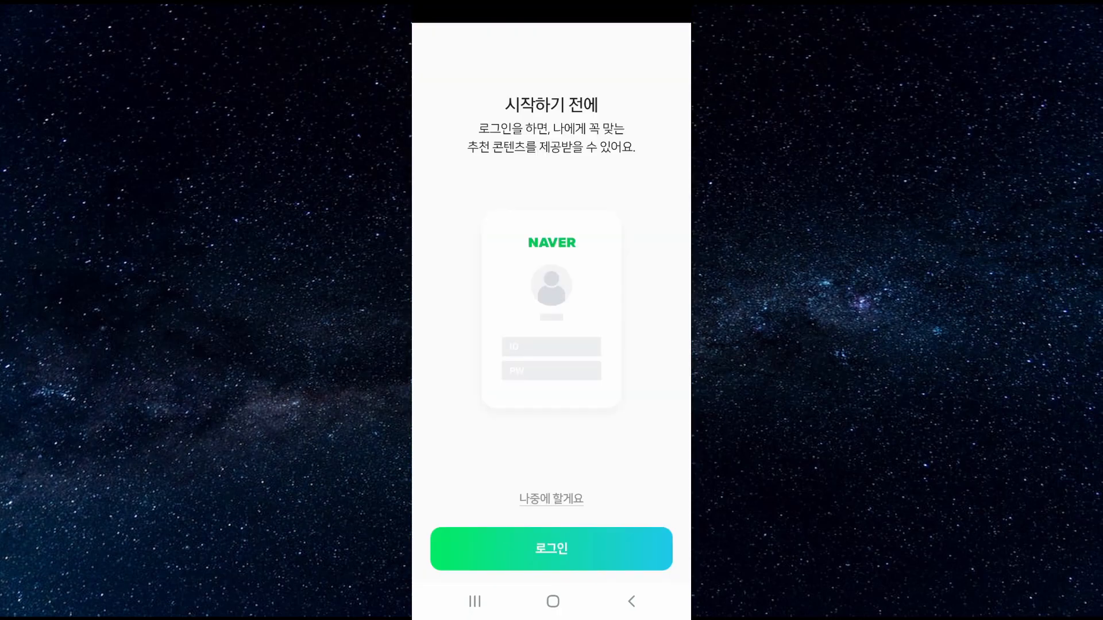
click(550, 549)
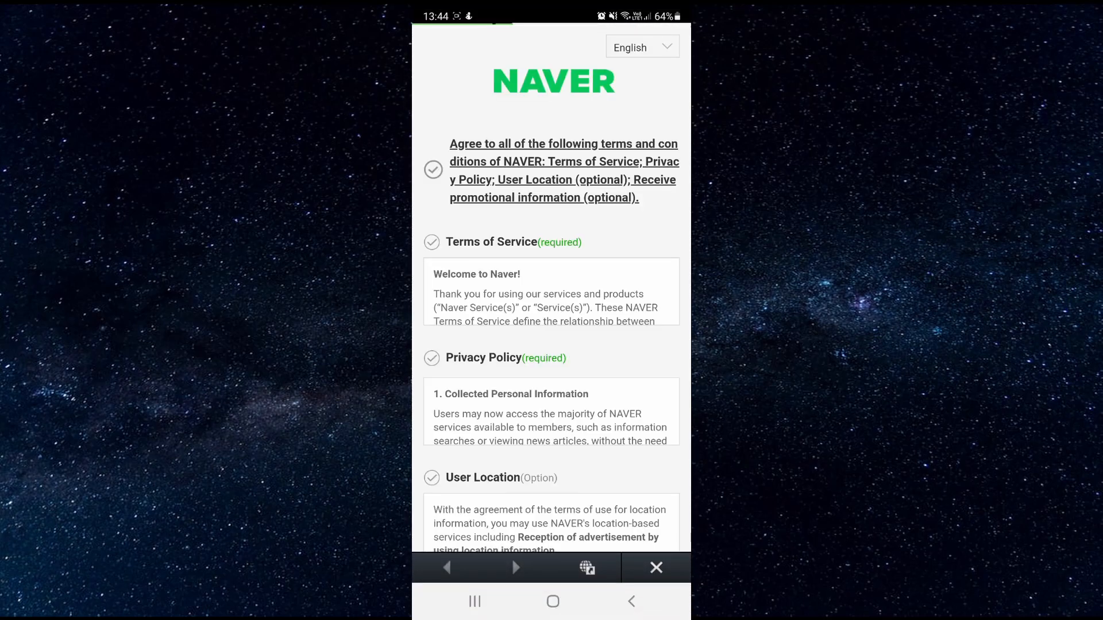
Step: Agree to all terms, untick User Location (Option), and confirm the agreement
click(433, 170)
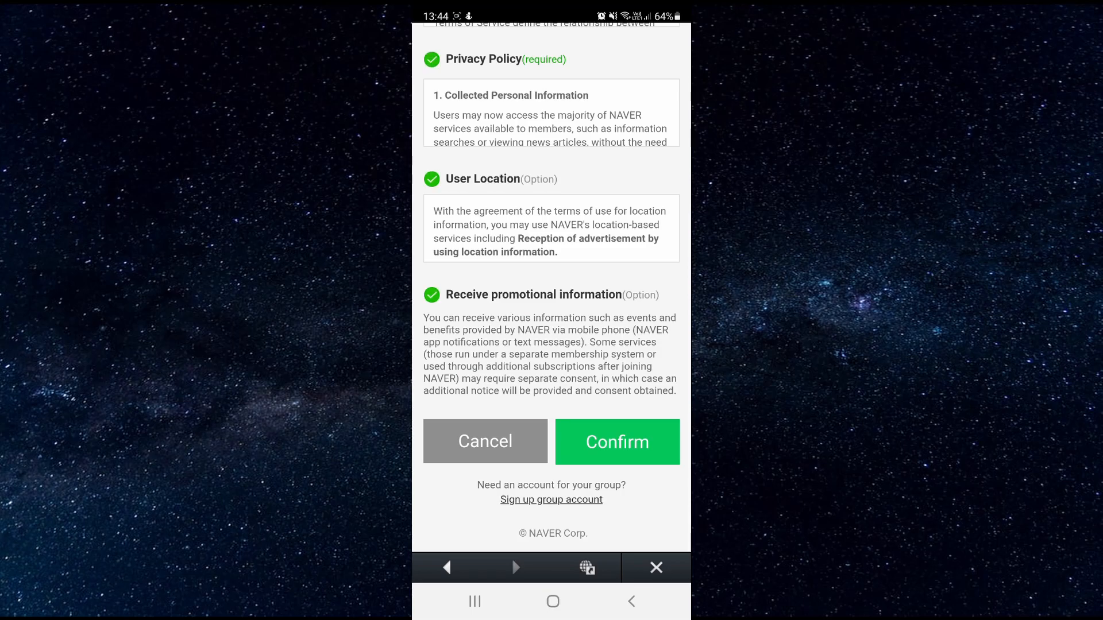
click(430, 179)
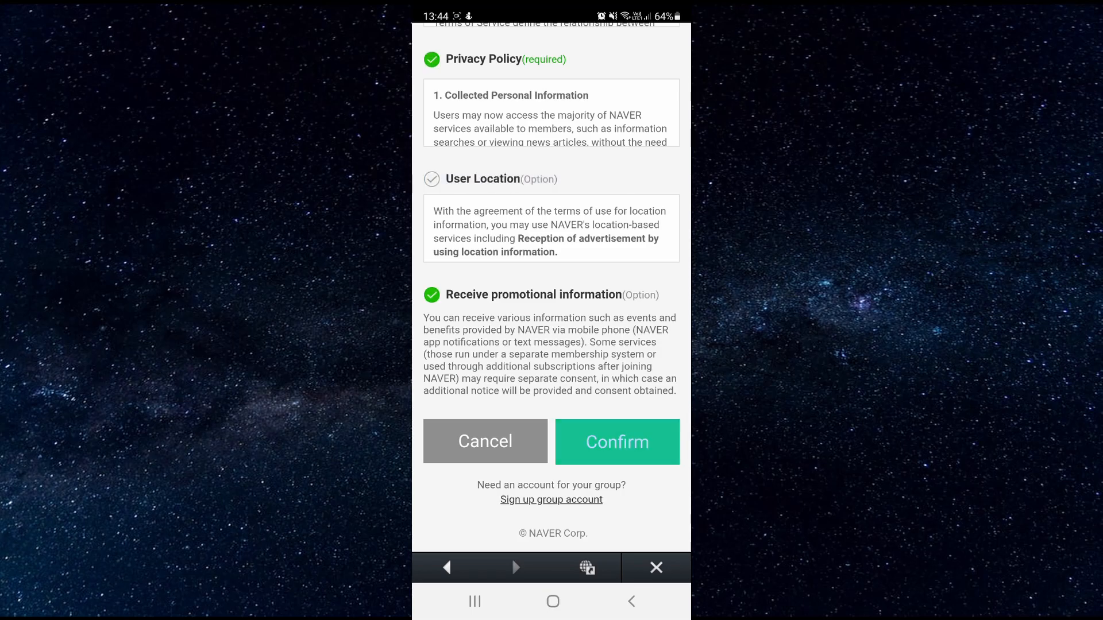
click(616, 441)
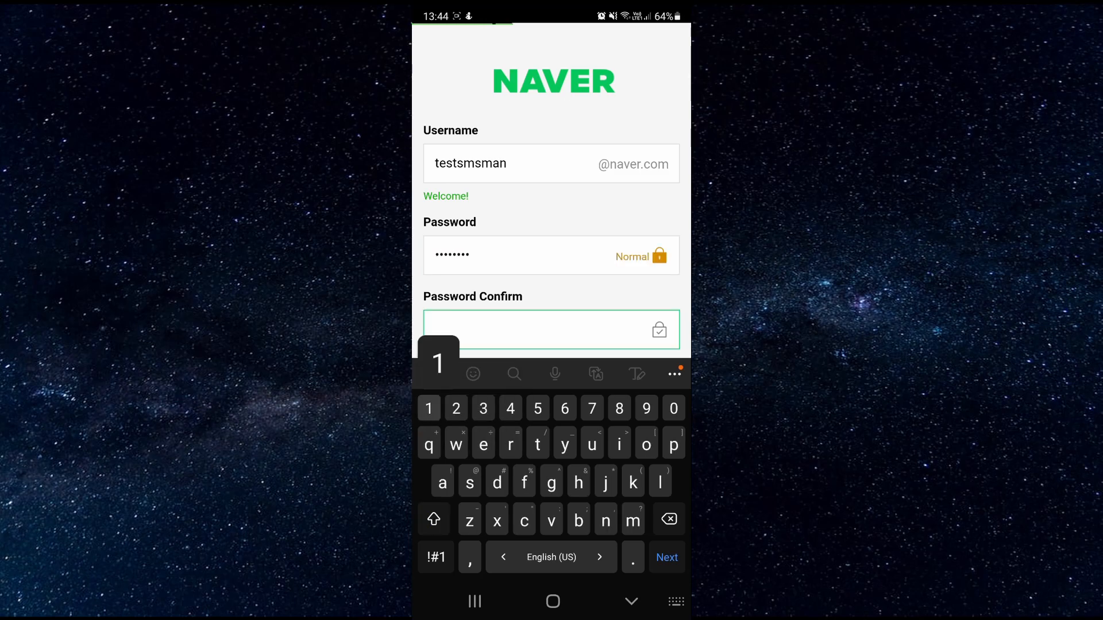
text(3)
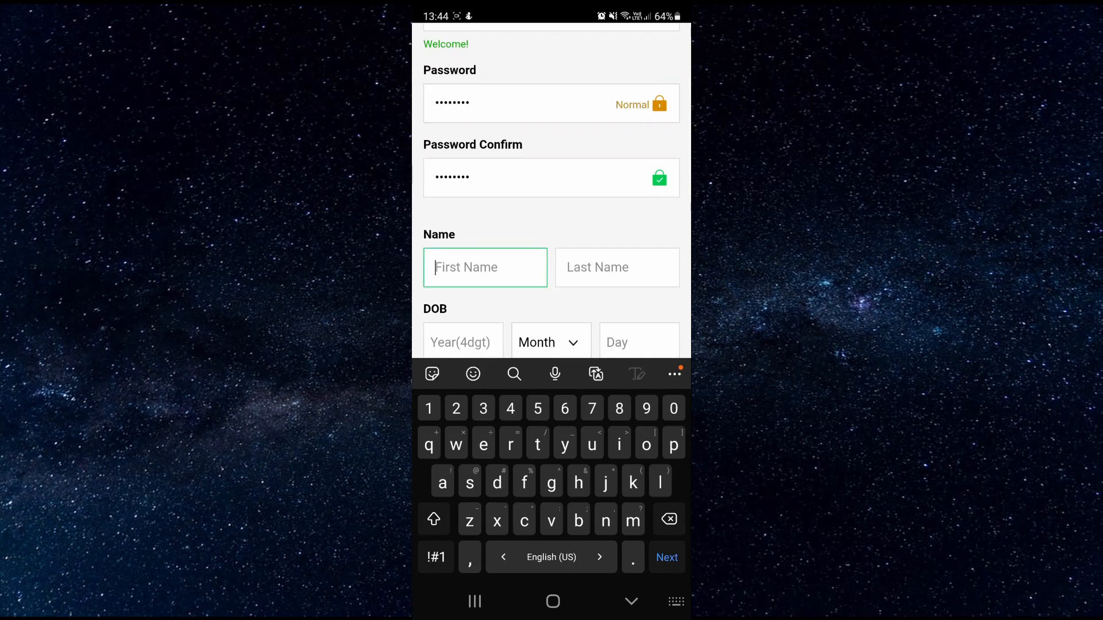
text(Bob)
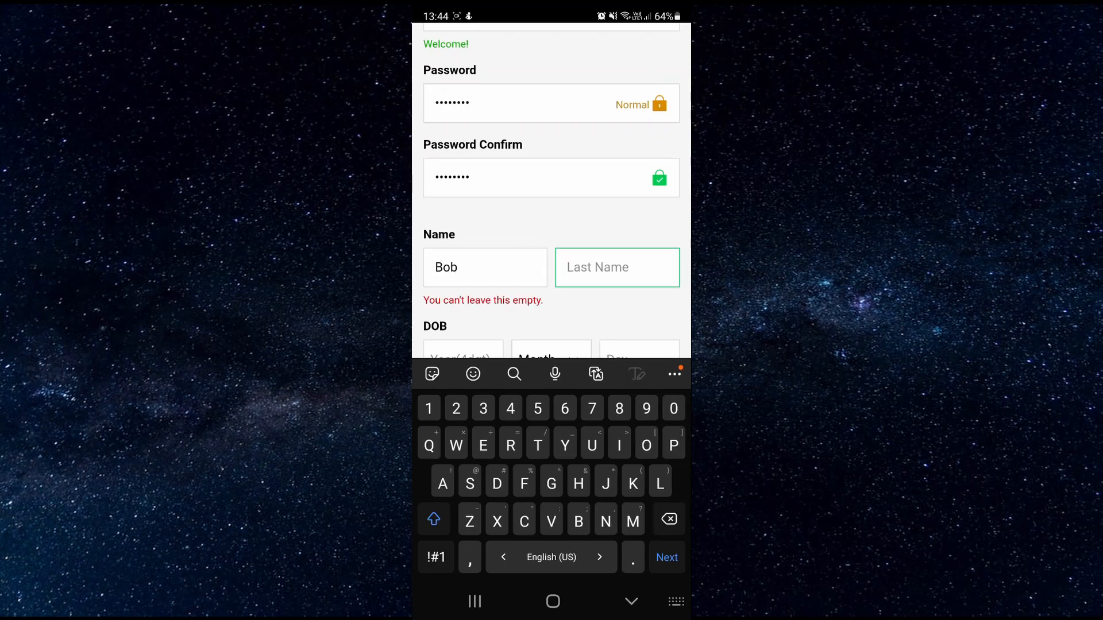
text(Bobson)
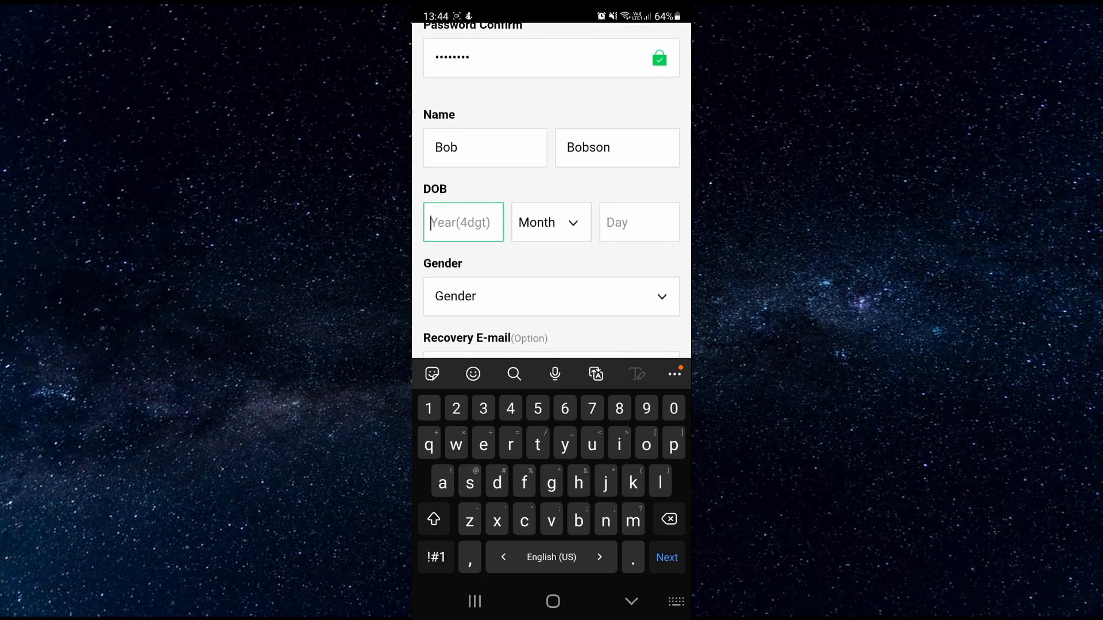
text(1999)
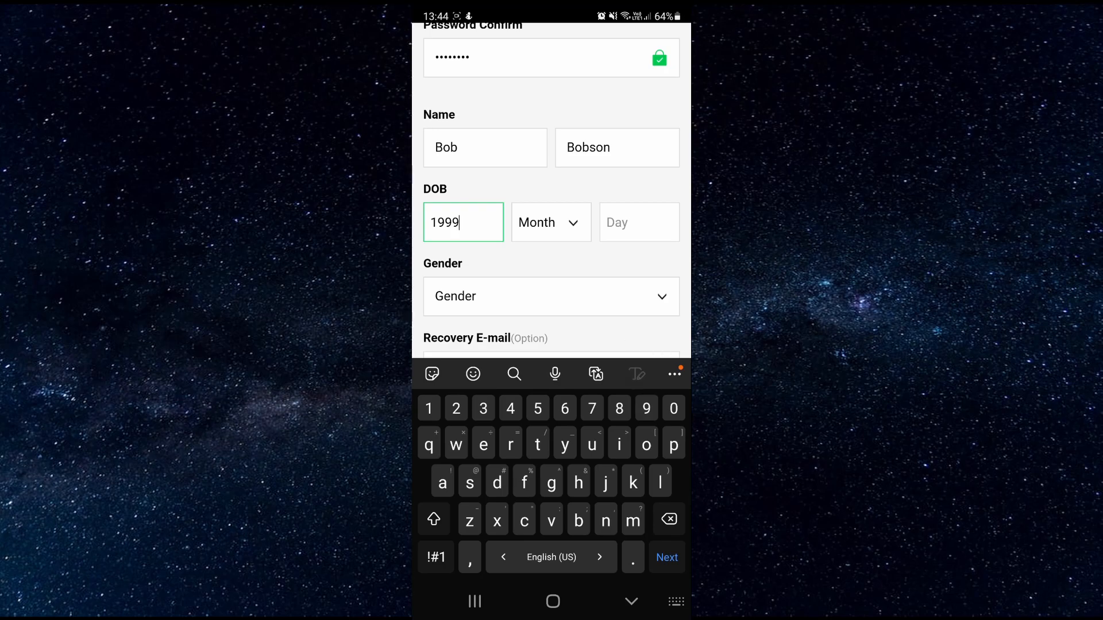
text(24)
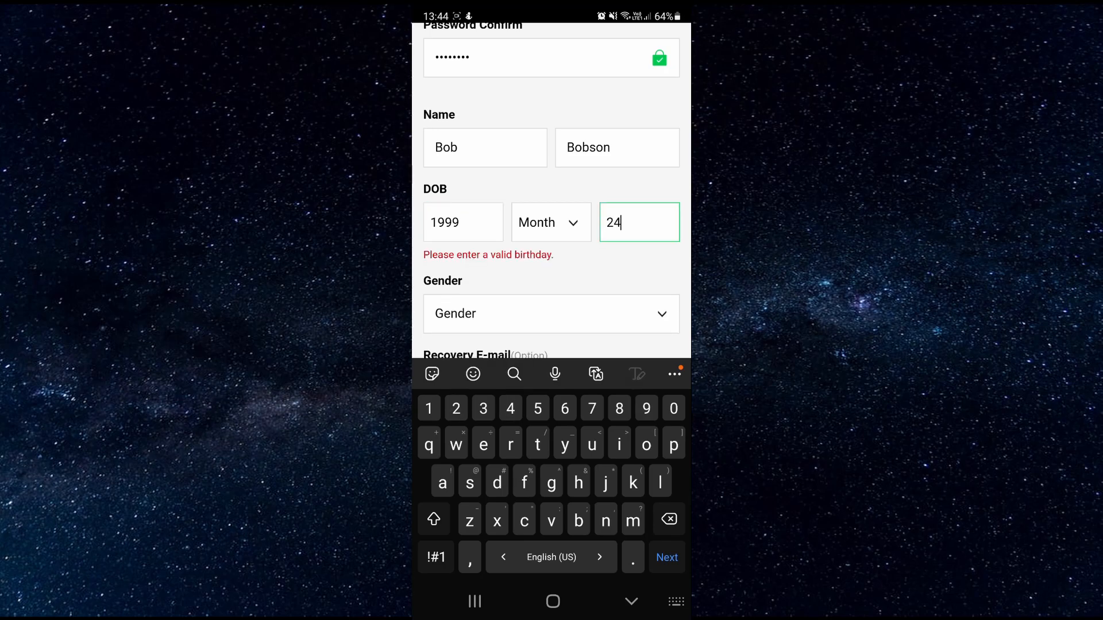
click(550, 221)
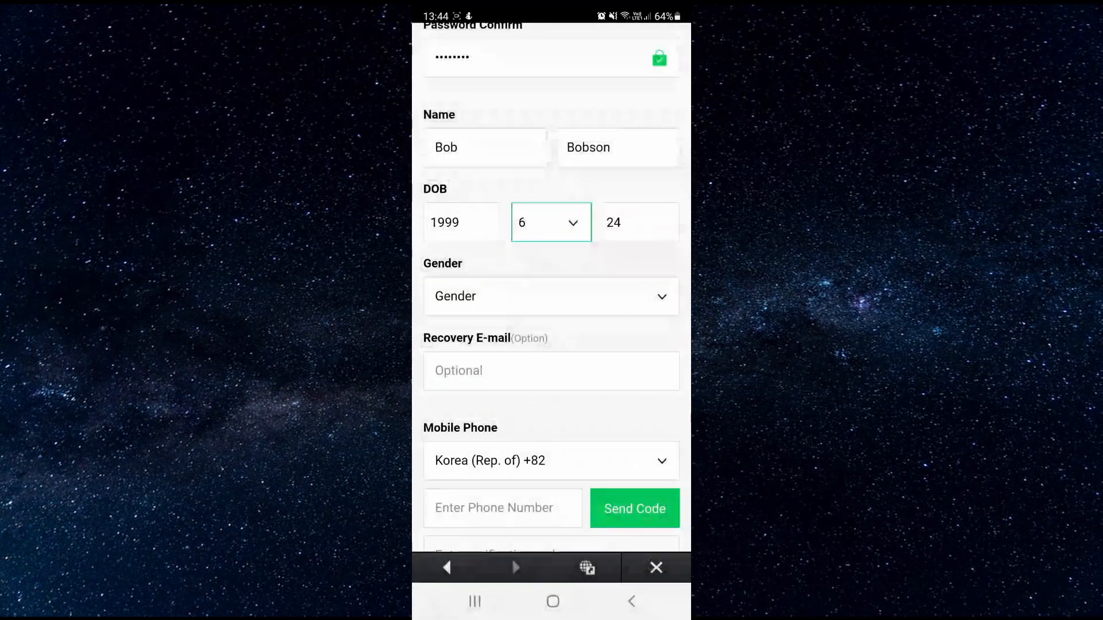
click(550, 296)
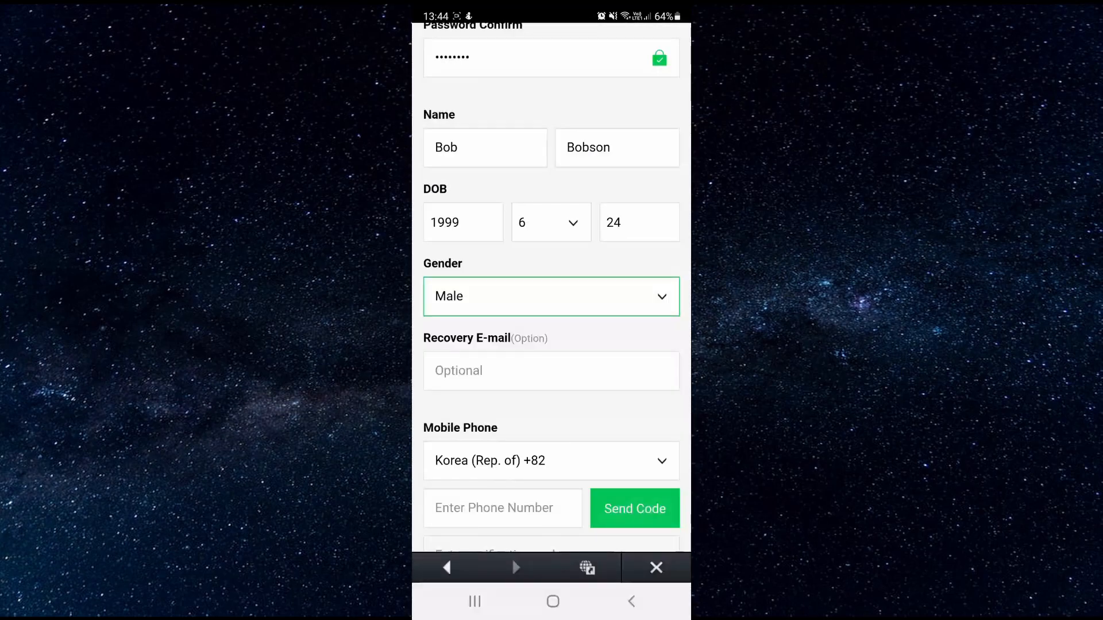
Step: Choose Russian Federation/Kazakhstan +7 as the mobile phone country code
click(550, 461)
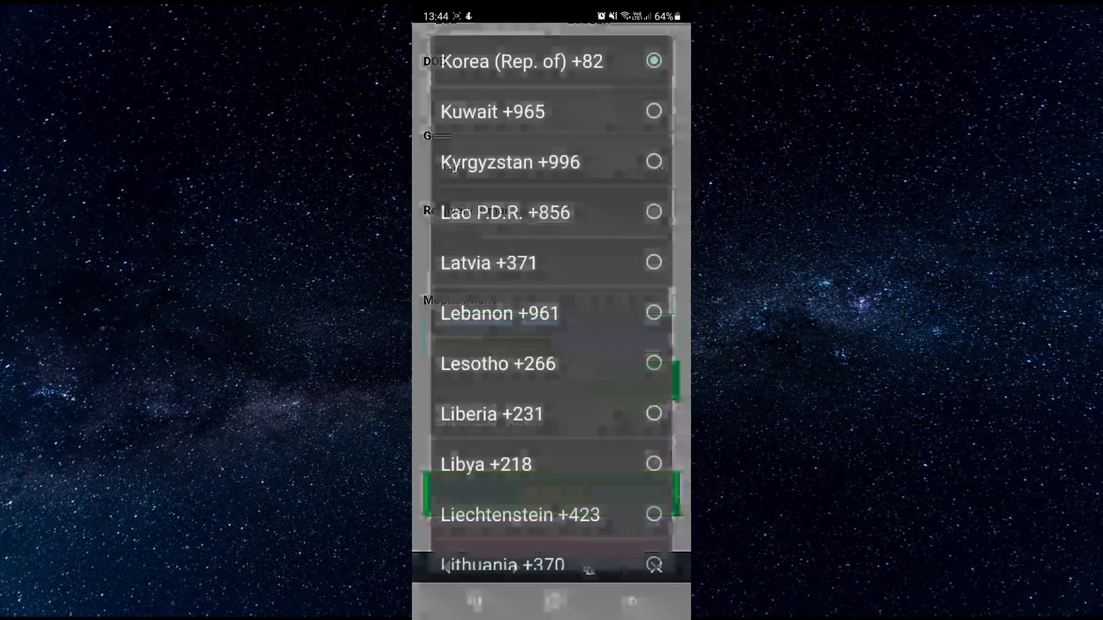
scroll(down, 3)
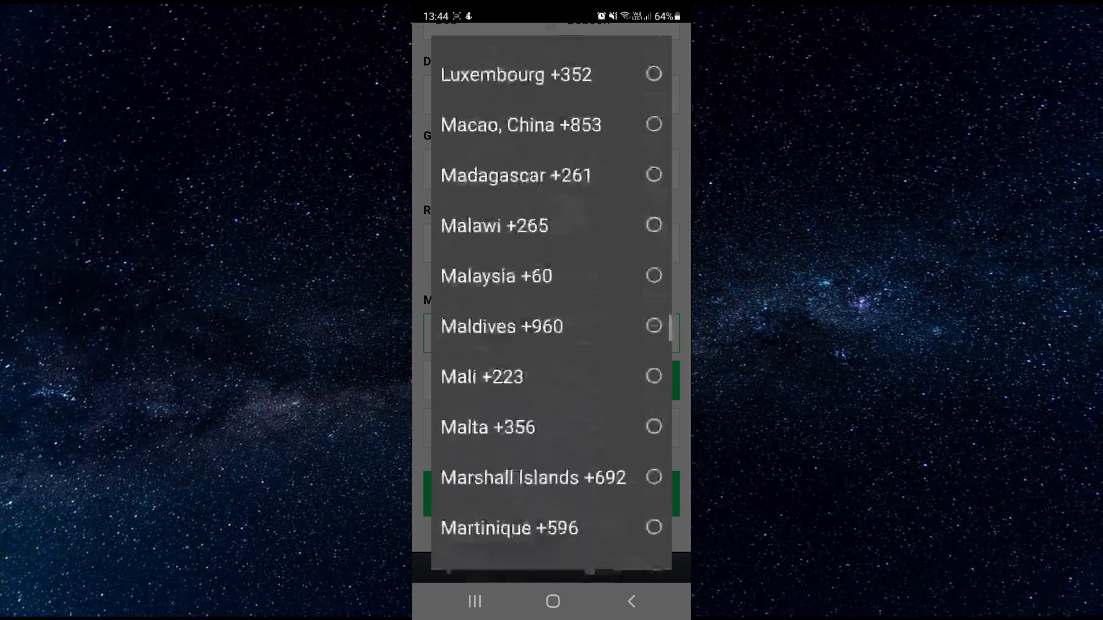
scroll(down, 3)
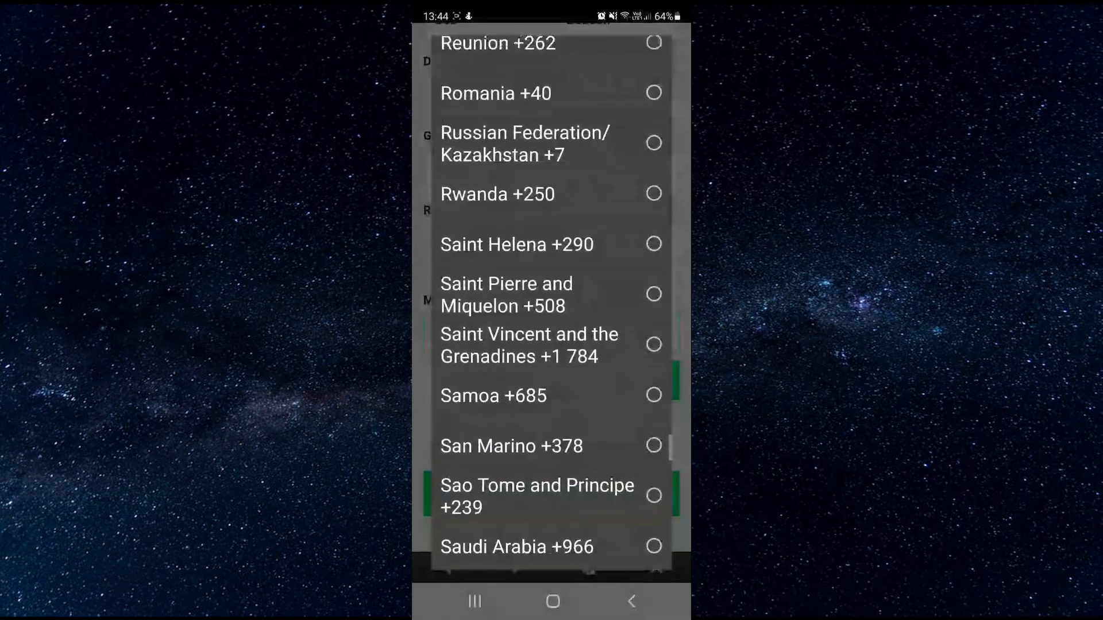
click(523, 142)
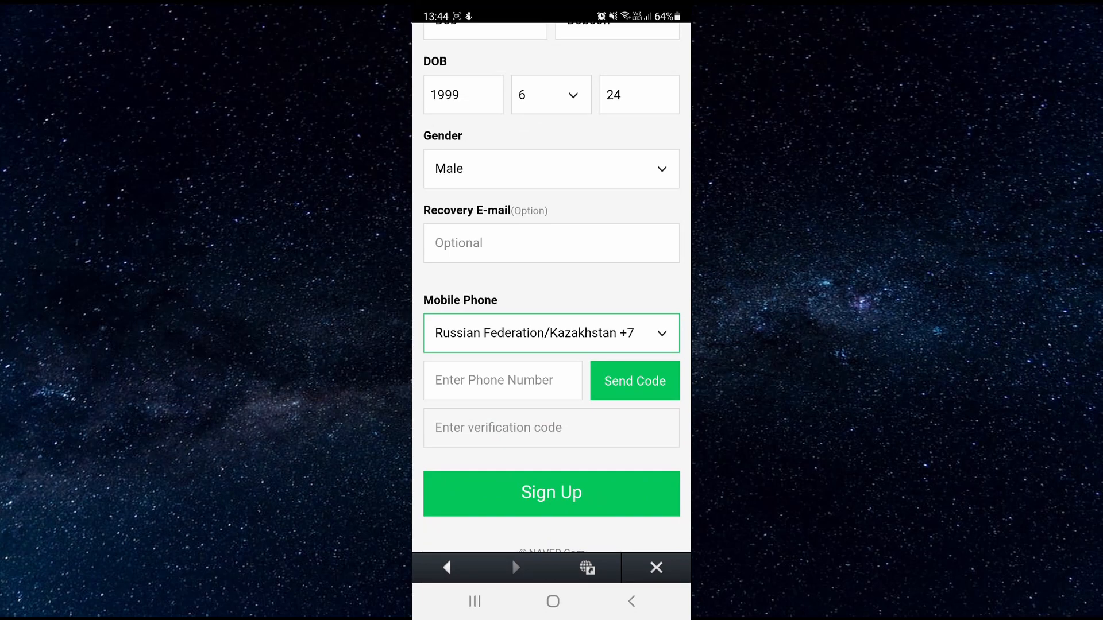
click(553, 601)
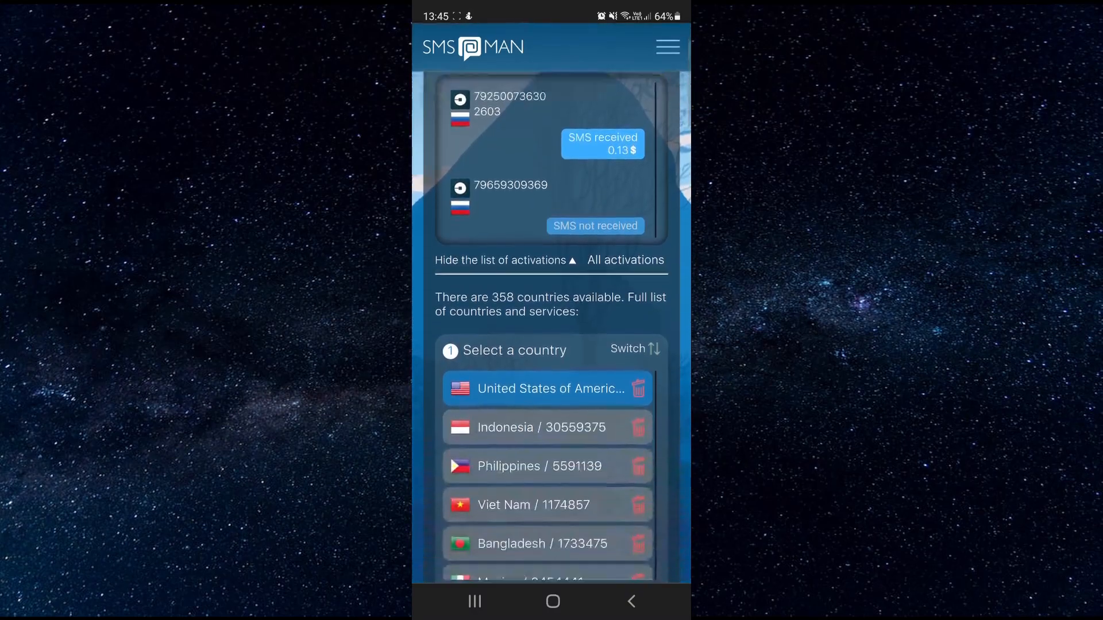
Step: Show SMS-Man's full service list and search it for 'na' to find NAVER
scroll(down, 3)
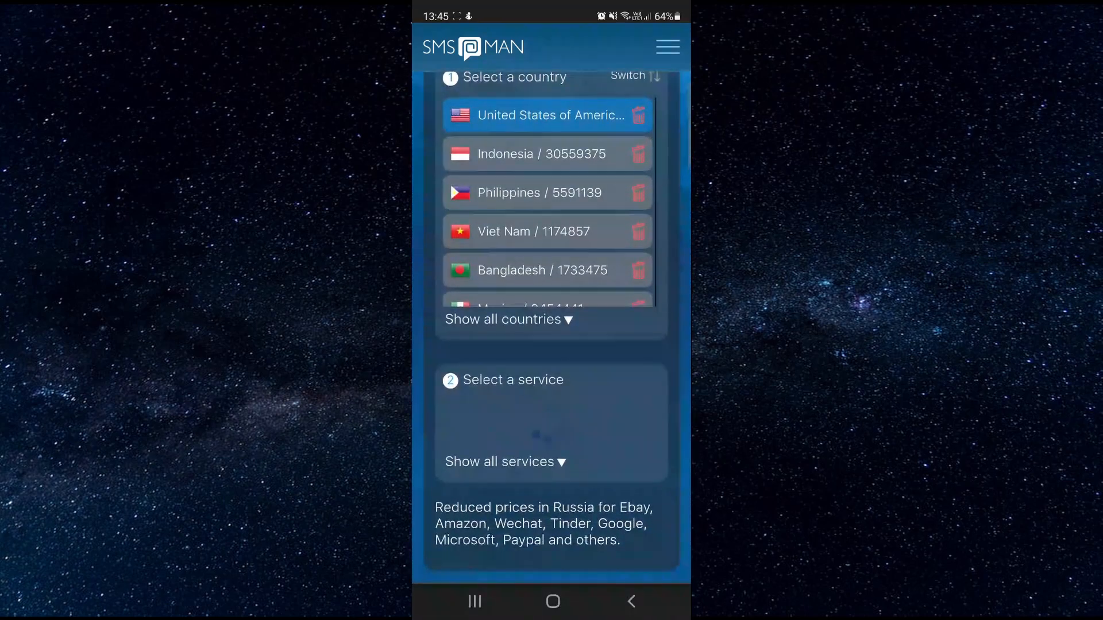
click(502, 319)
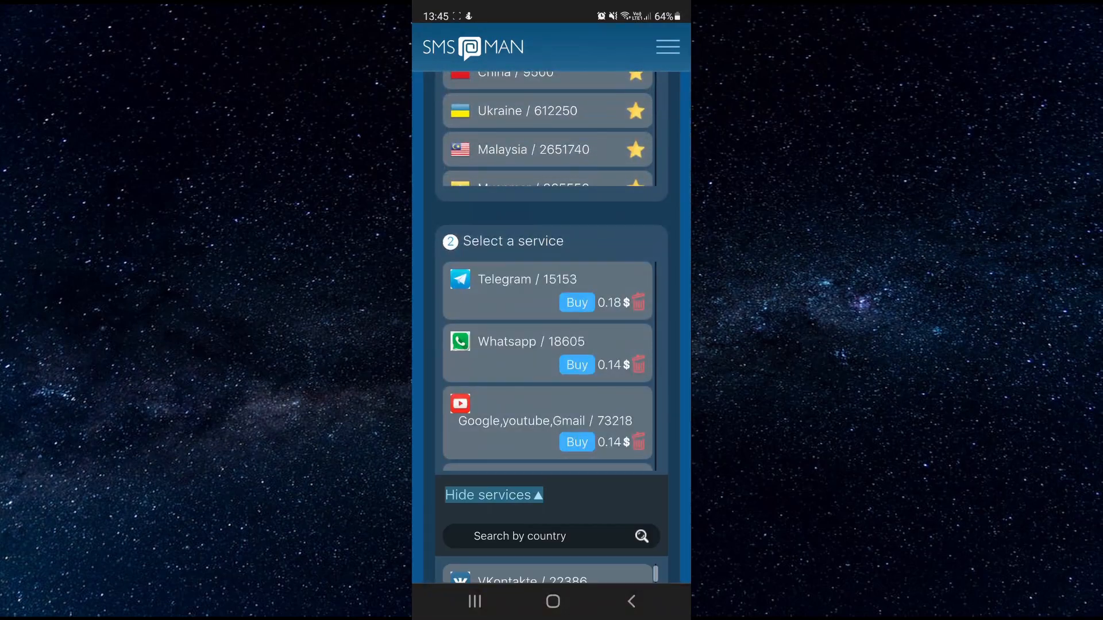
click(549, 537)
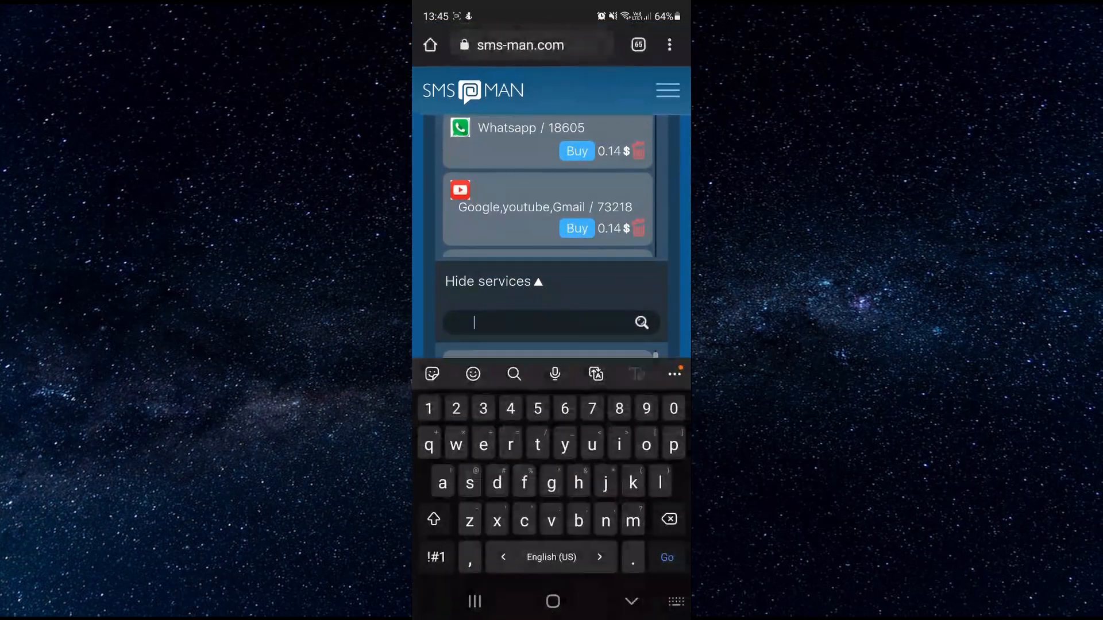
text(na)
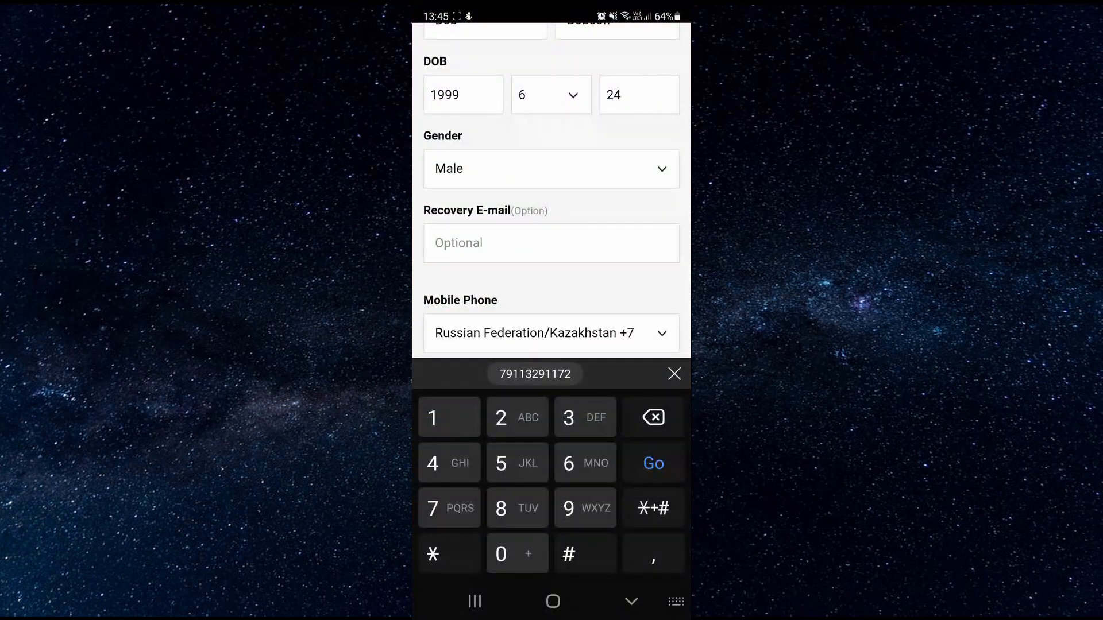
Step: Send a verification code to the entered number and leave to collect it from SMS-Man
scroll(down, 3)
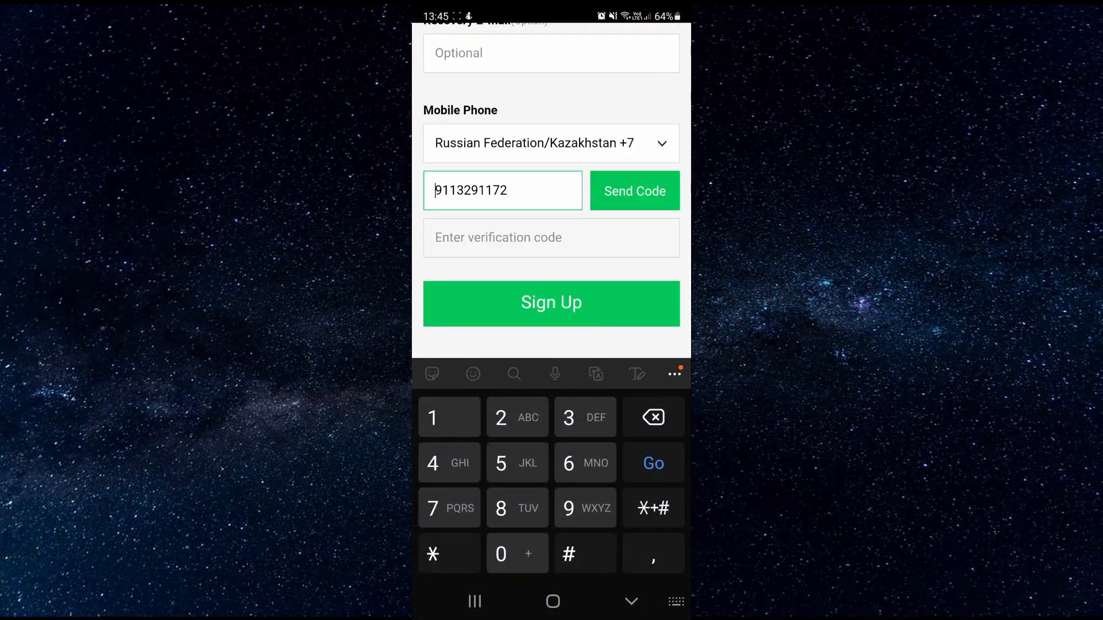
click(633, 191)
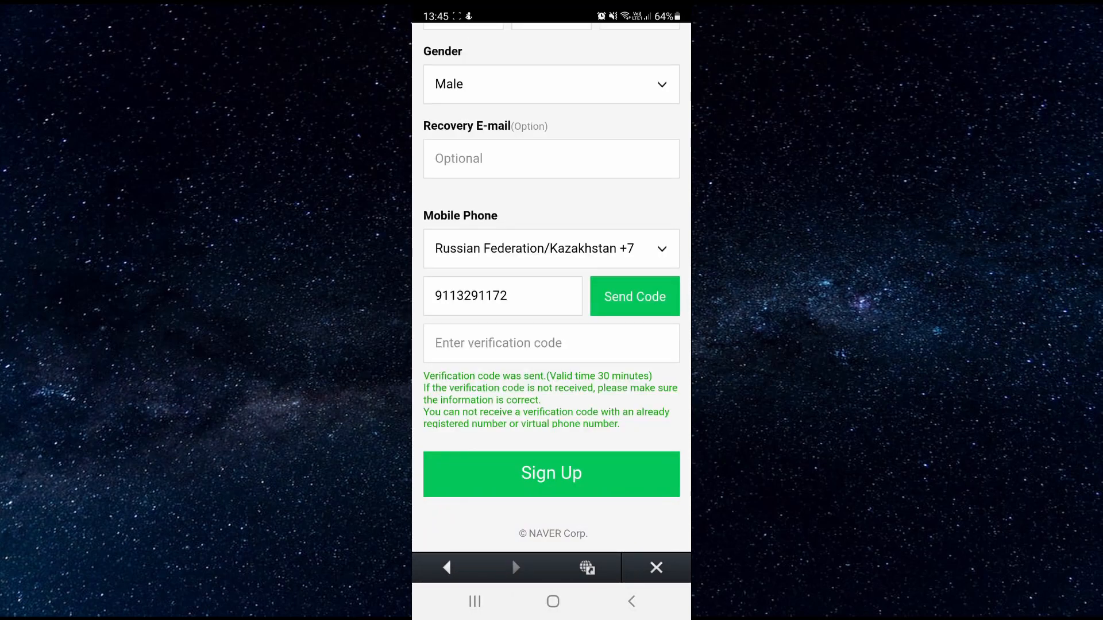
click(473, 601)
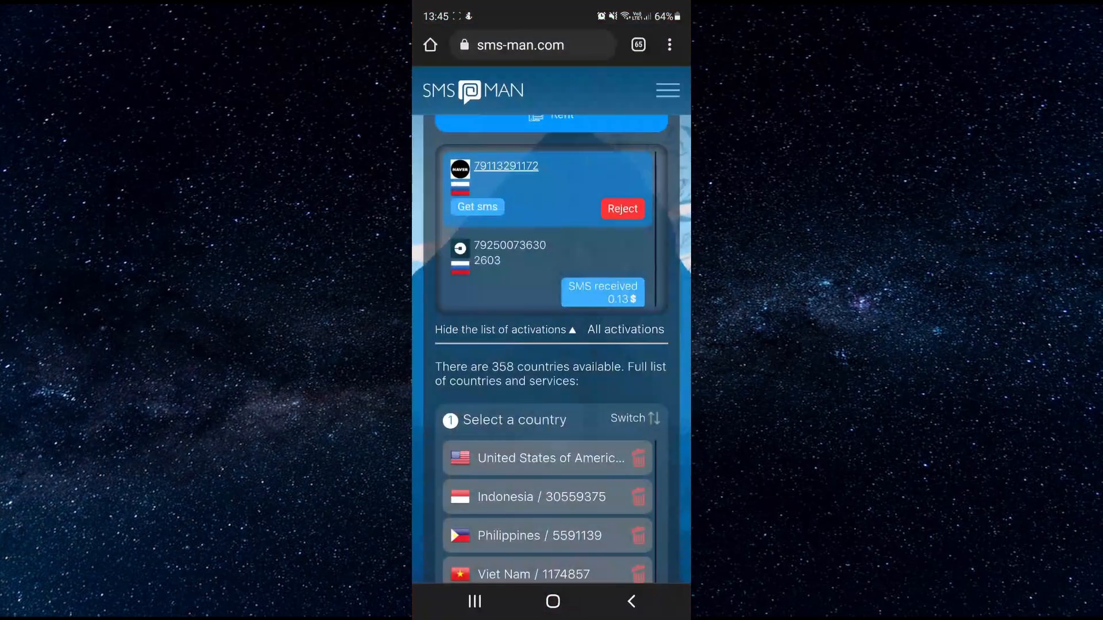
click(476, 207)
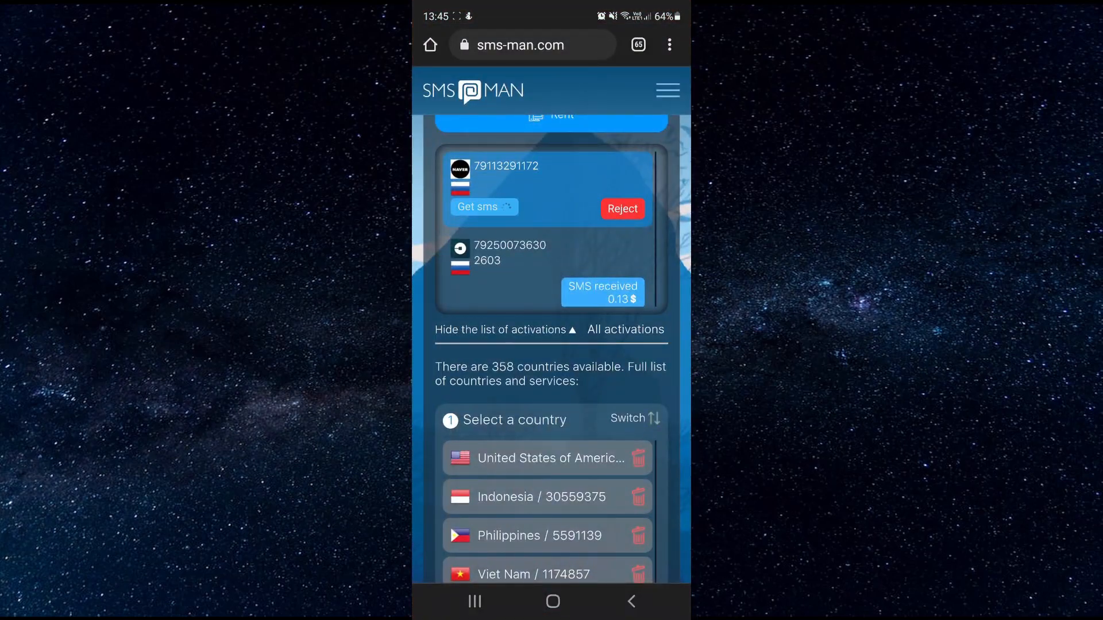
click(506, 165)
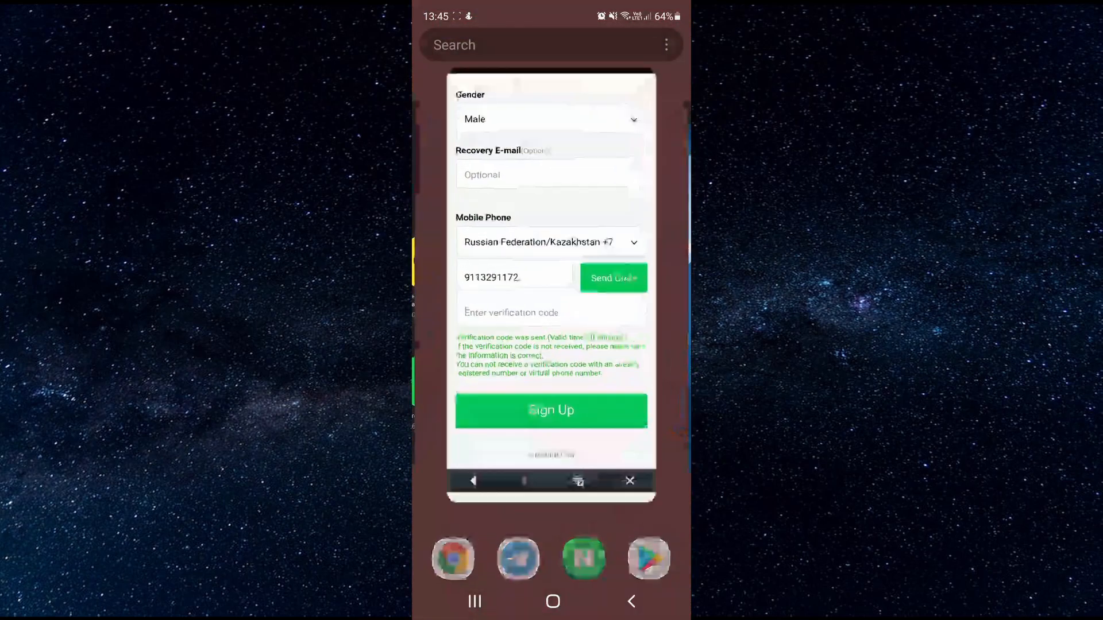
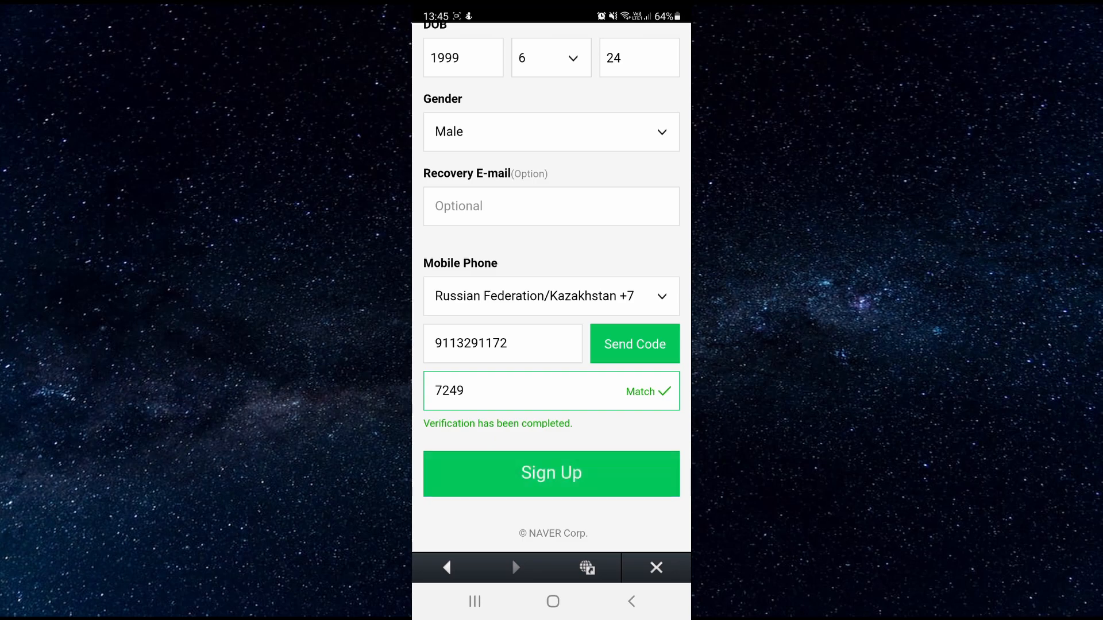
click(550, 473)
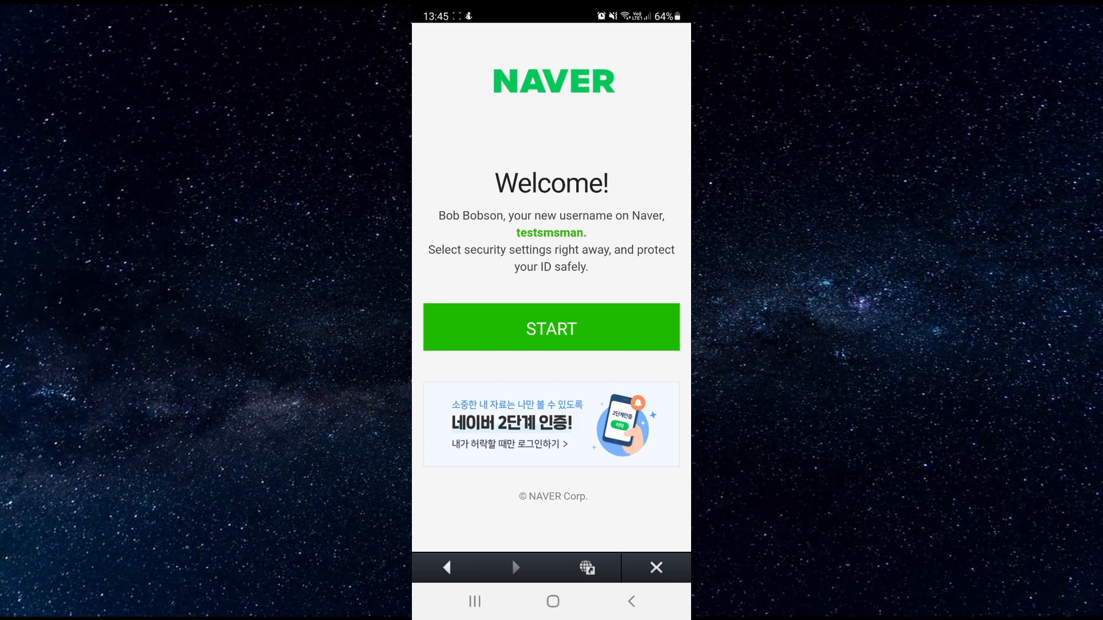
Step: Start from the welcome page and sign in with the testsmsman ID and password
click(550, 328)
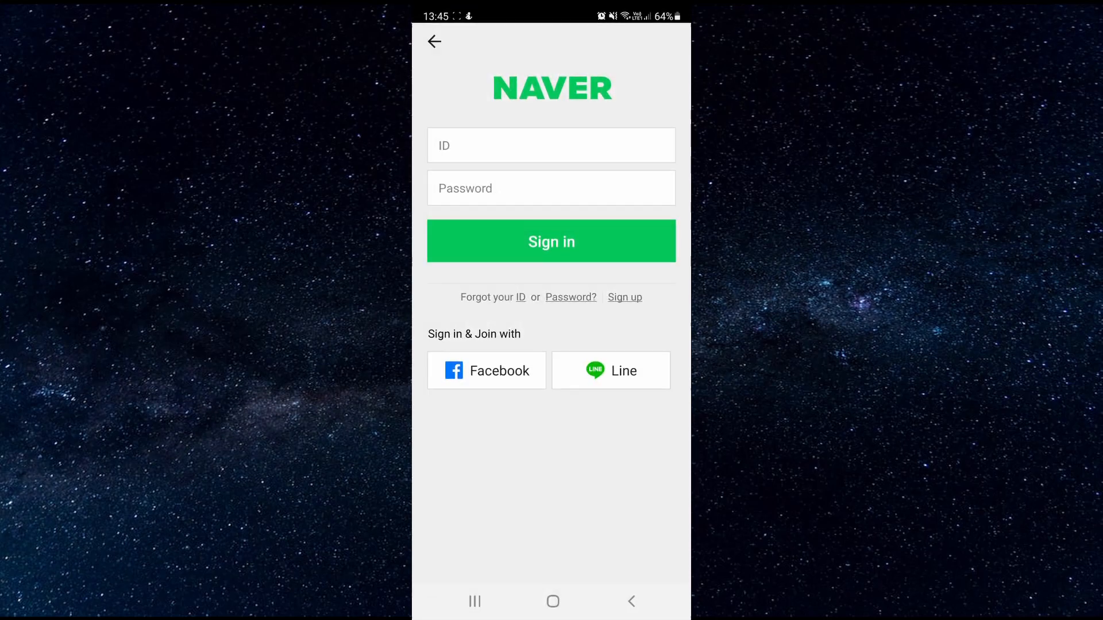
click(550, 146)
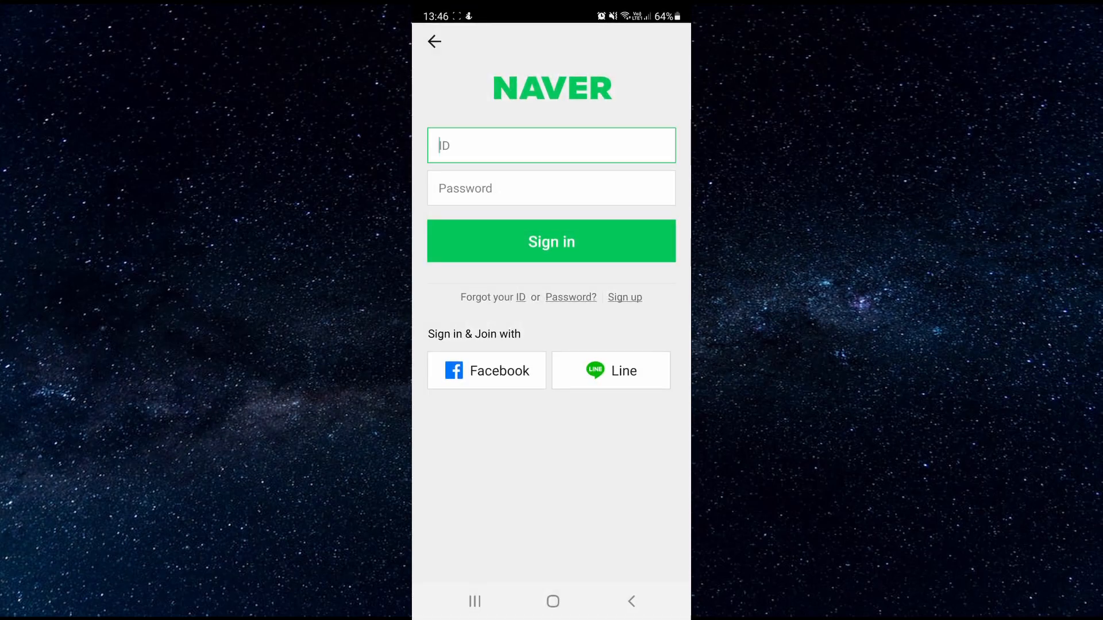
text(testsmsman)
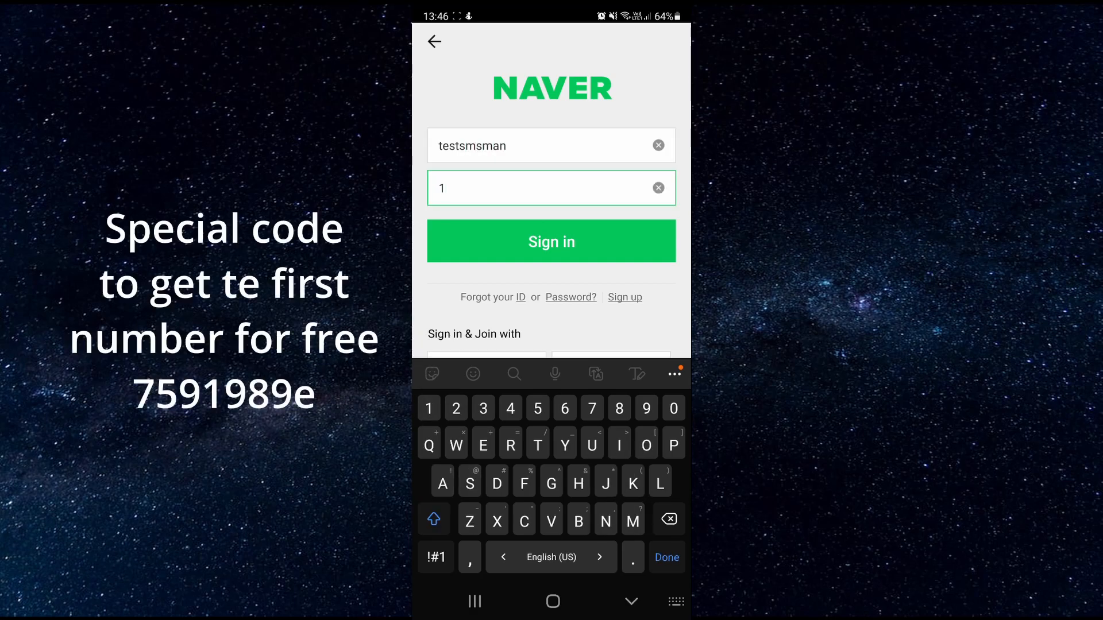
text(r)
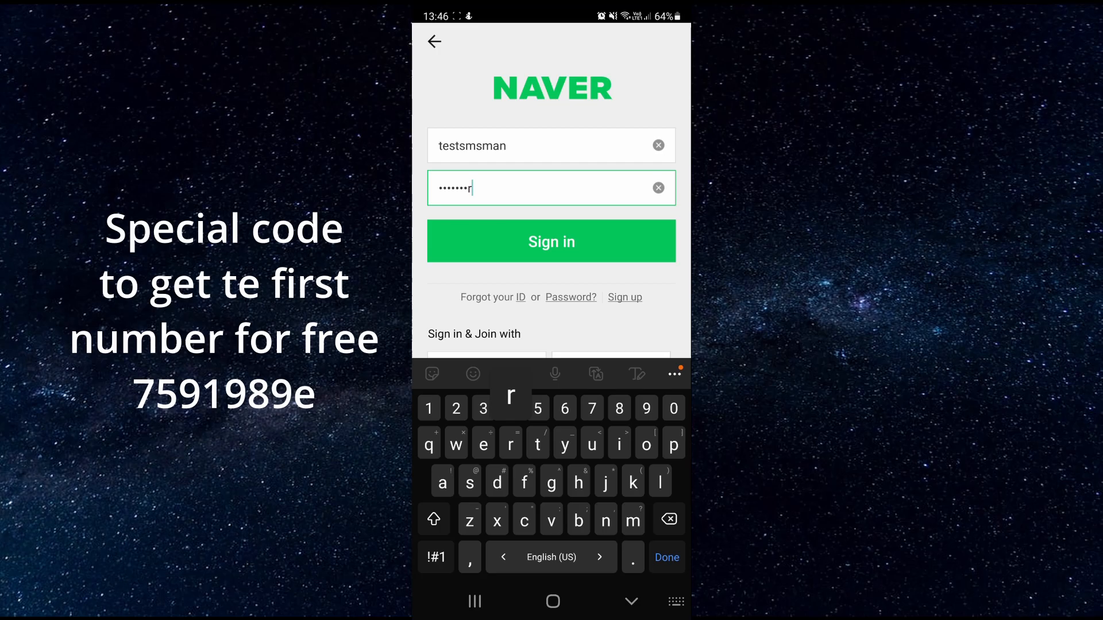
click(552, 241)
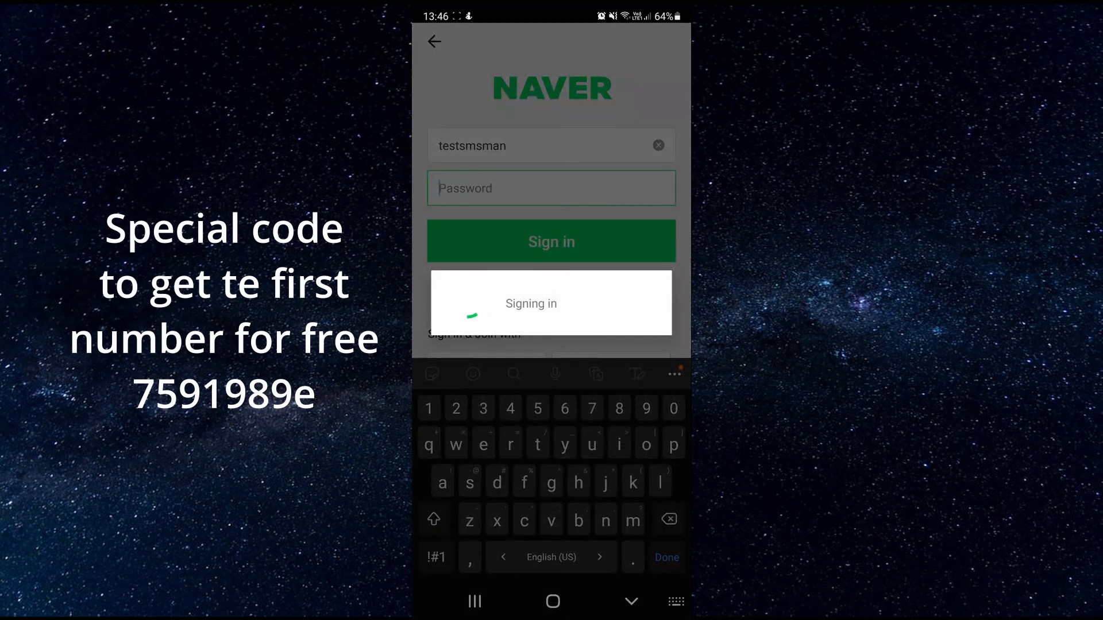
click(550, 240)
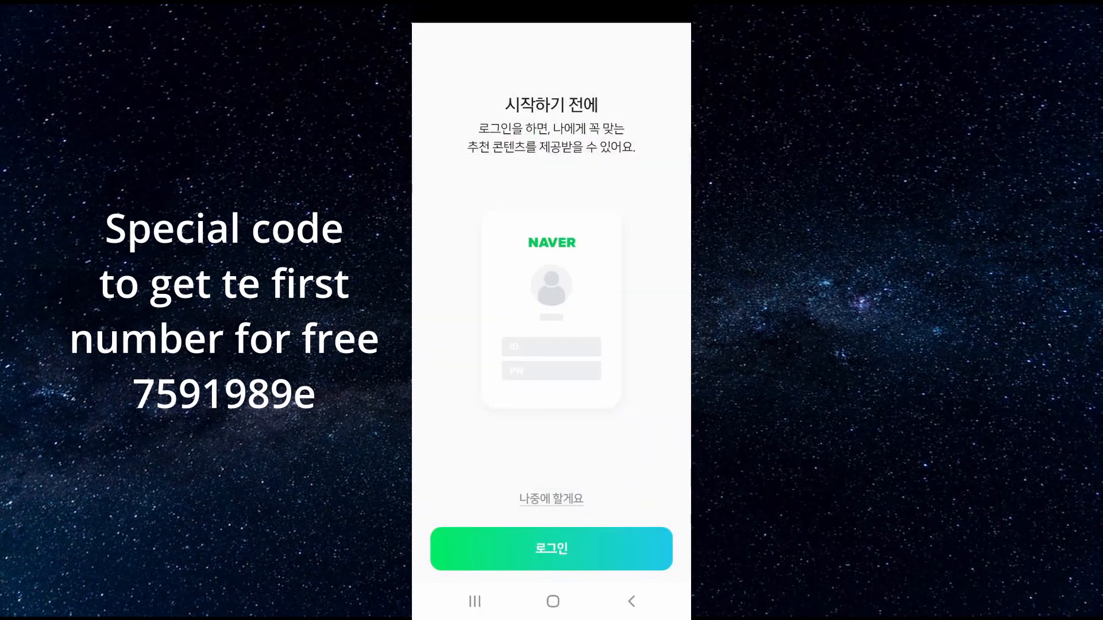
Step: Log in, choose 네이버 시작하기, and allow location access 'While using the app'
click(550, 549)
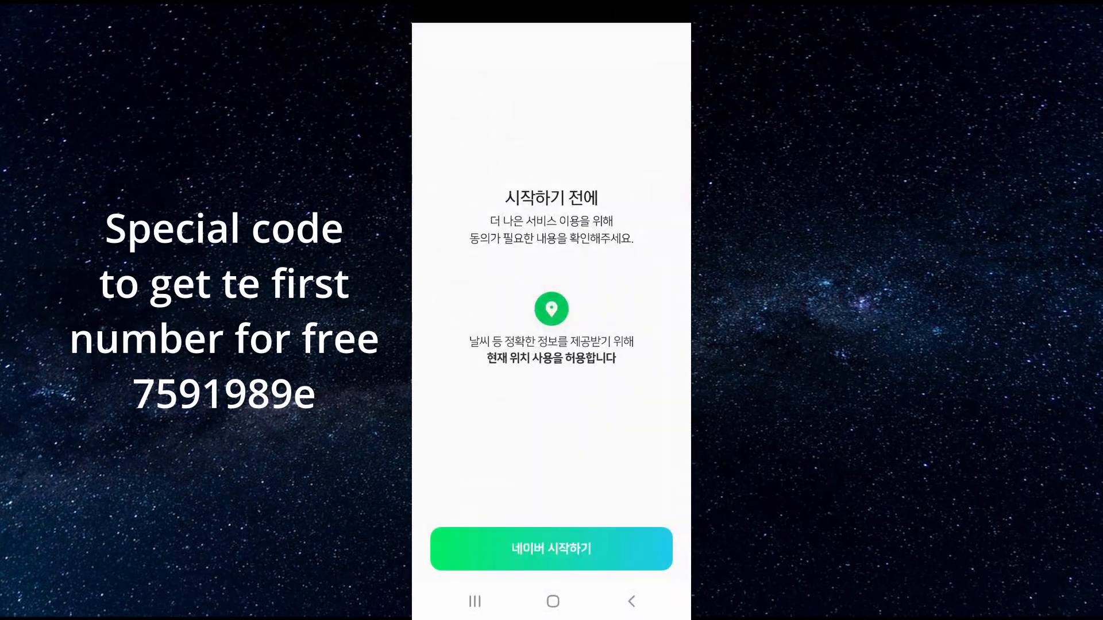
click(552, 549)
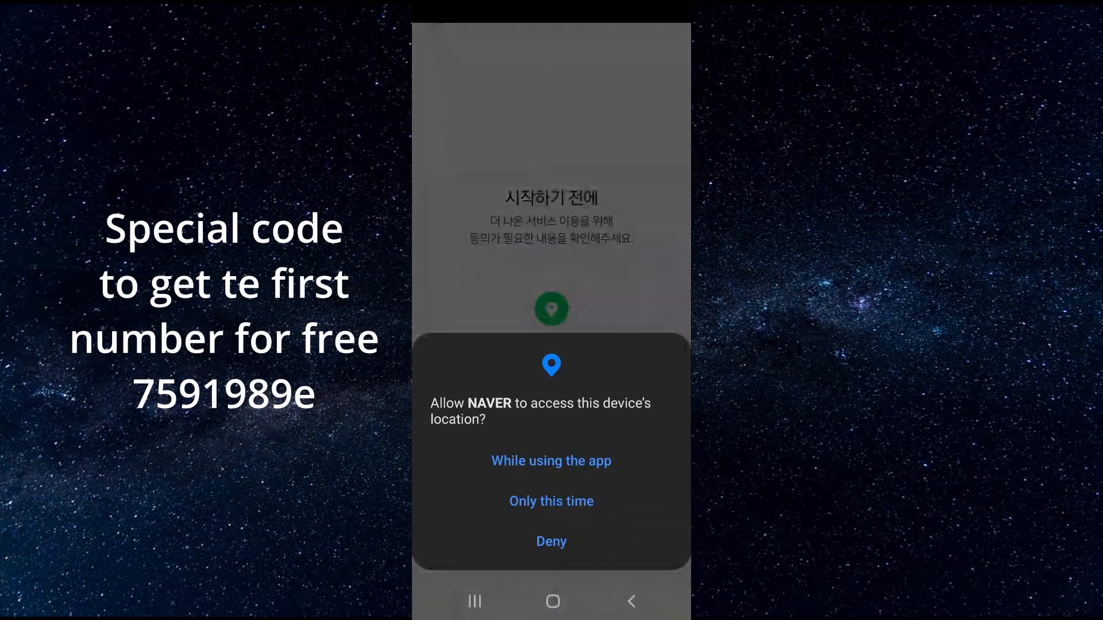
click(550, 541)
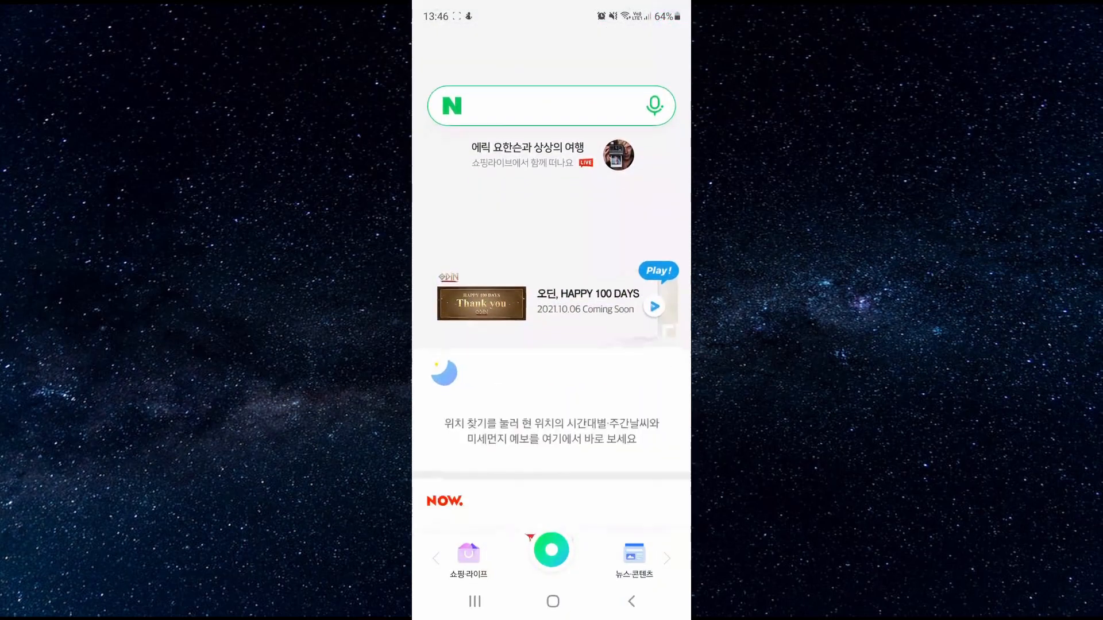
scroll(down, 3)
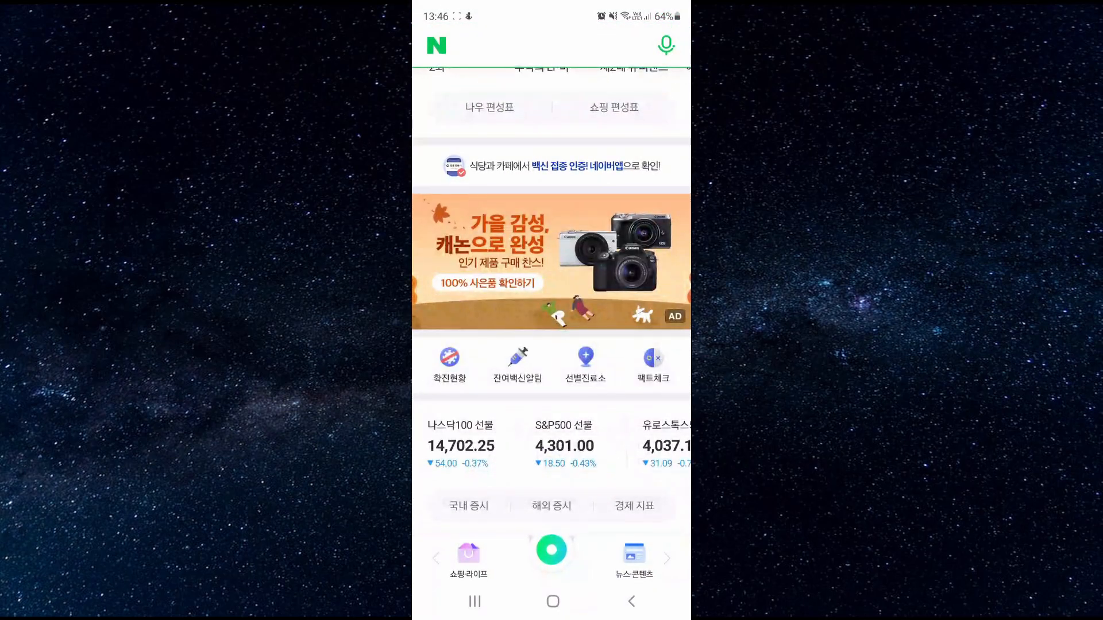
scroll(down, 3)
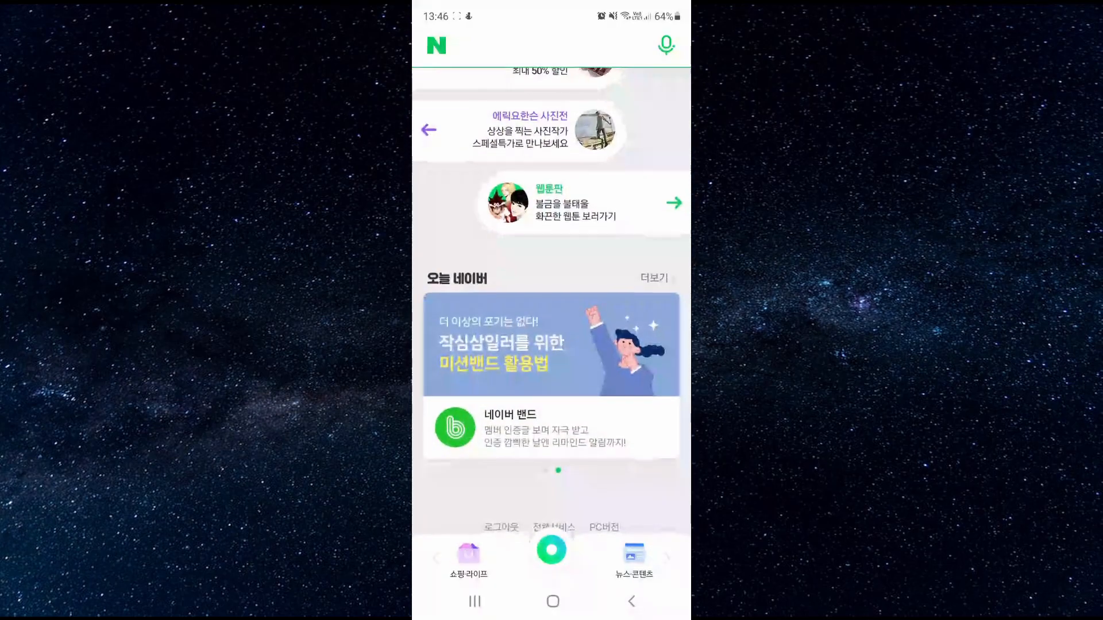